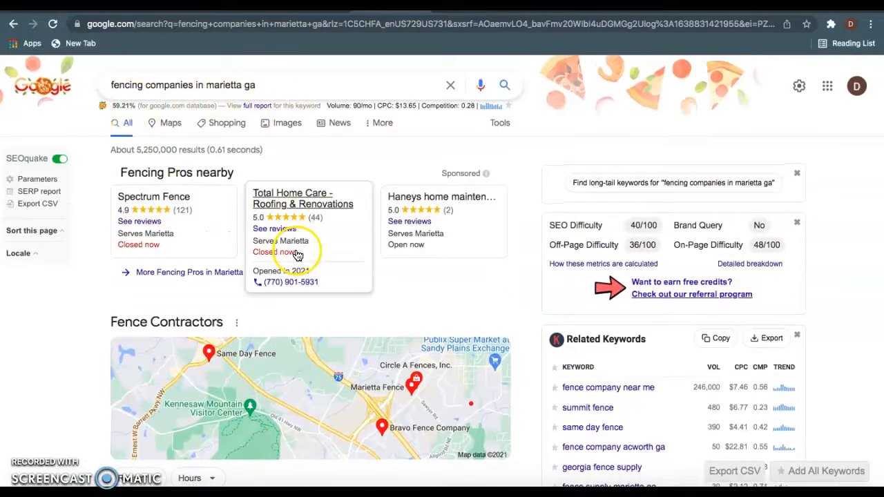
Step: Scroll through the fence company search results for Marietta
scroll(down, 3)
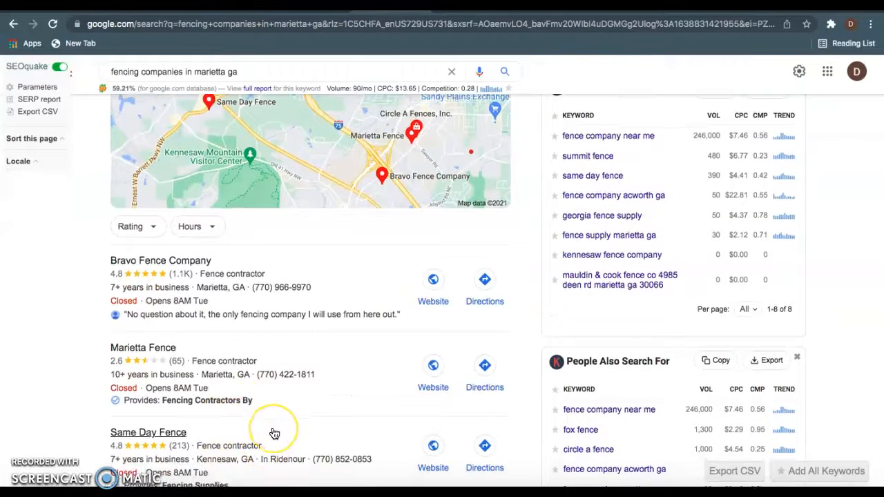
scroll(down, 3)
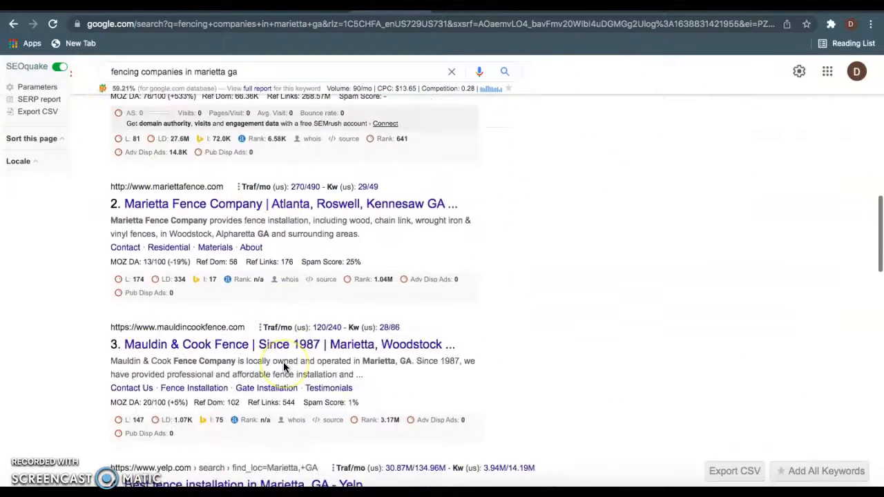
scroll(down, 3)
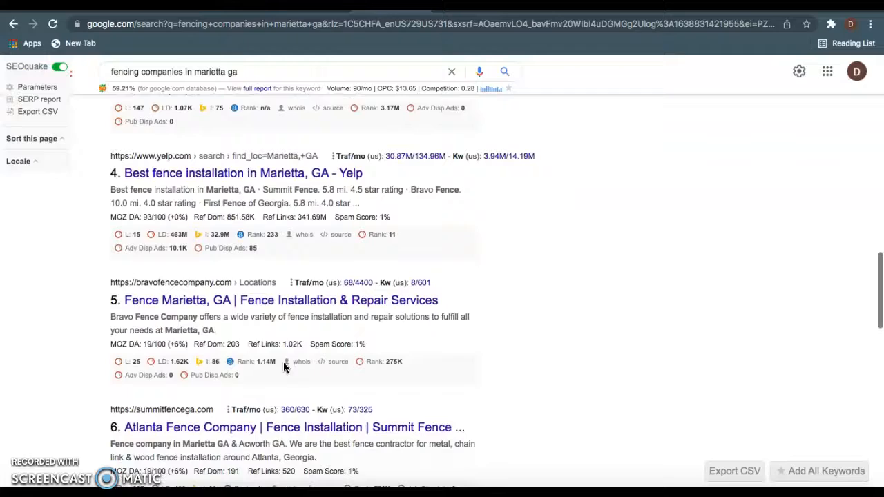
scroll(down, 3)
text(k)
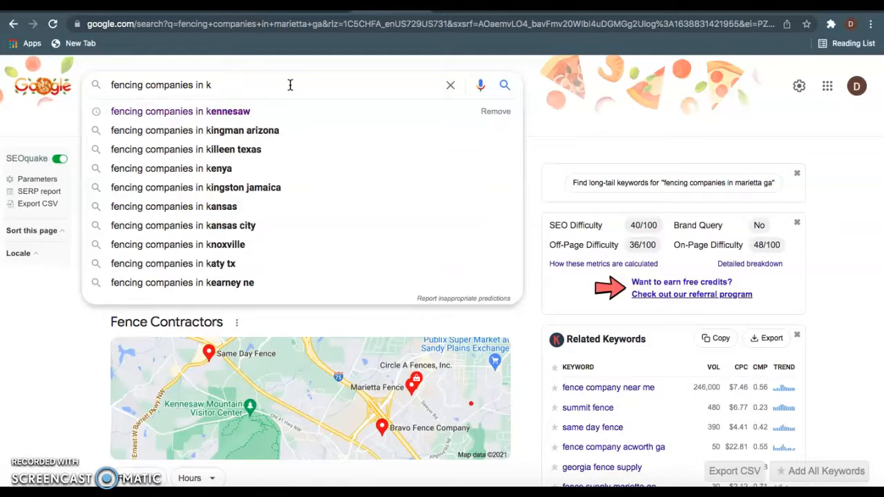
Step: Search for 'fencing companies atlanta' from the suggestions and scroll through its results
key(backspace)
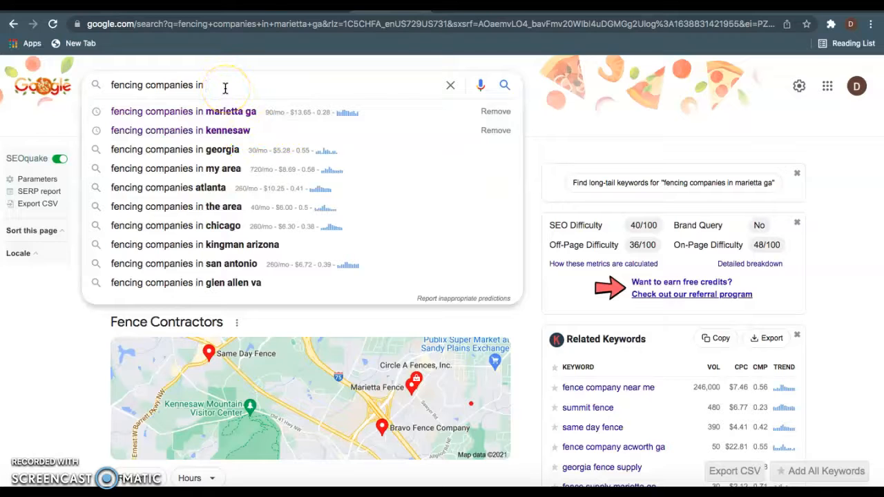
key(Backspace)
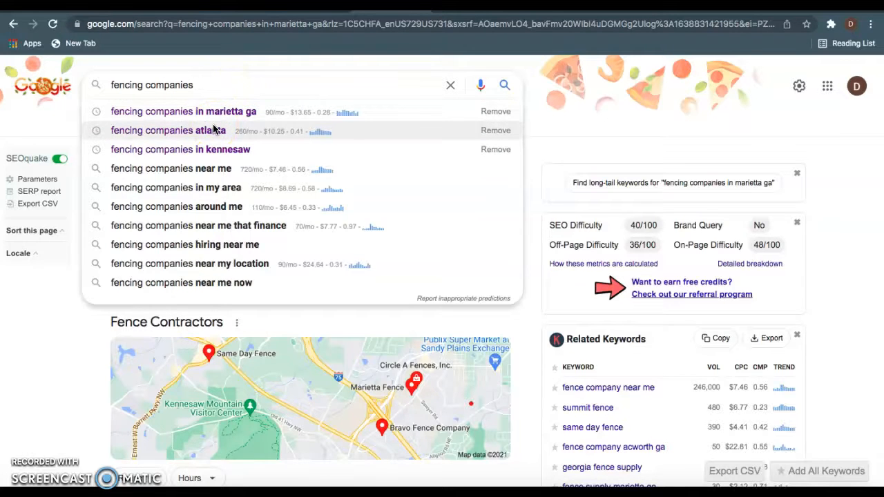
click(166, 130)
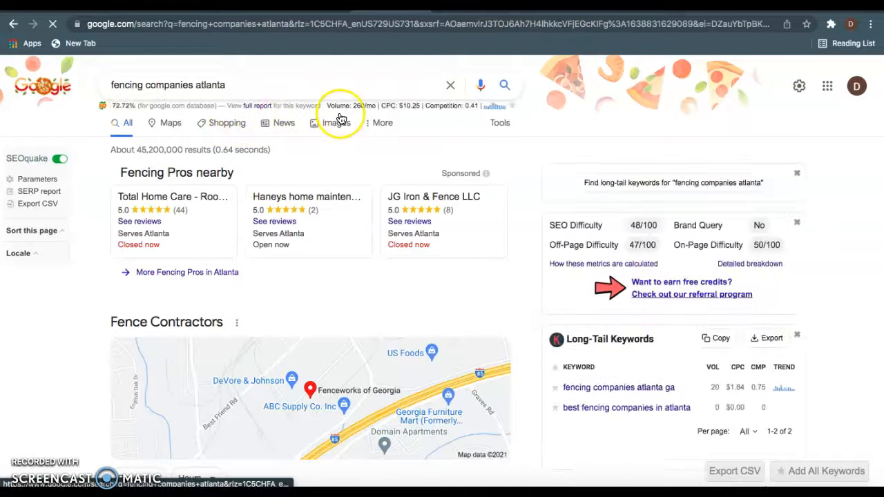
scroll(down, 3)
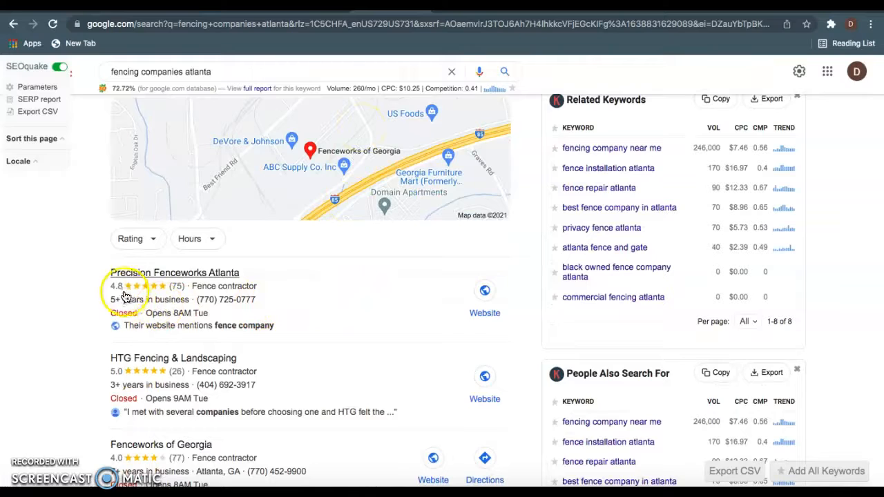
scroll(down, 3)
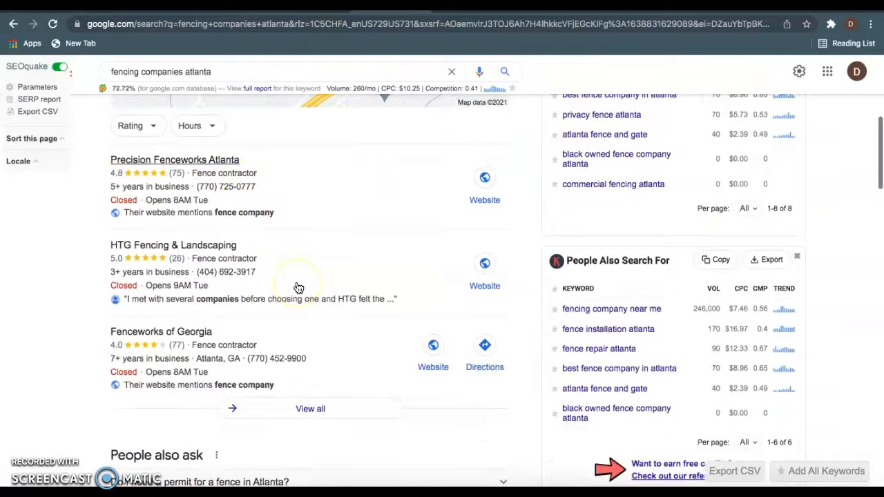
scroll(down, 3)
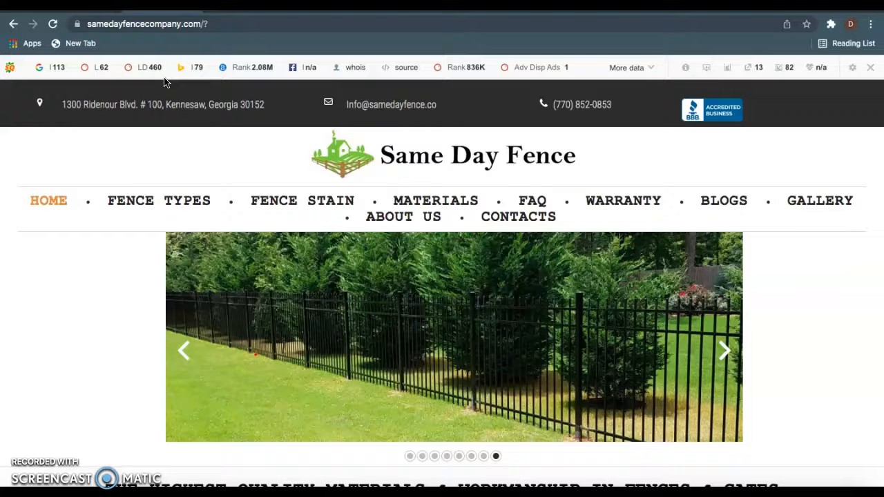
mouse_move(127, 402)
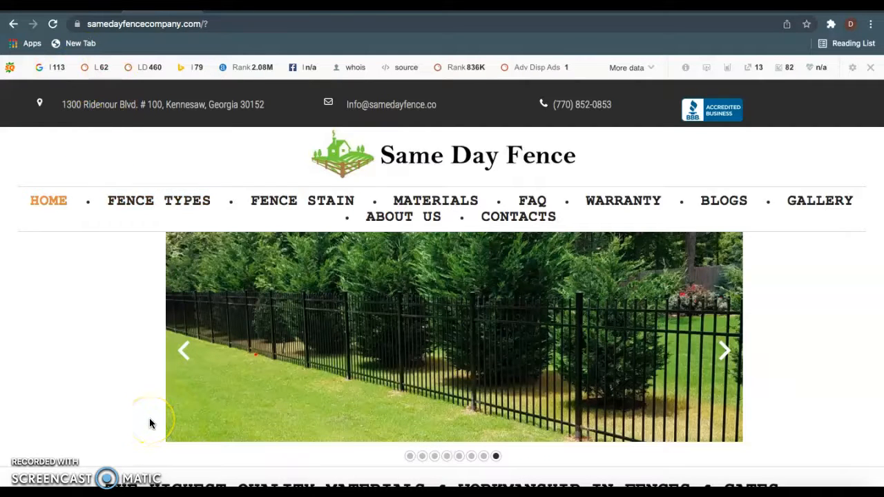
mouse_move(83, 328)
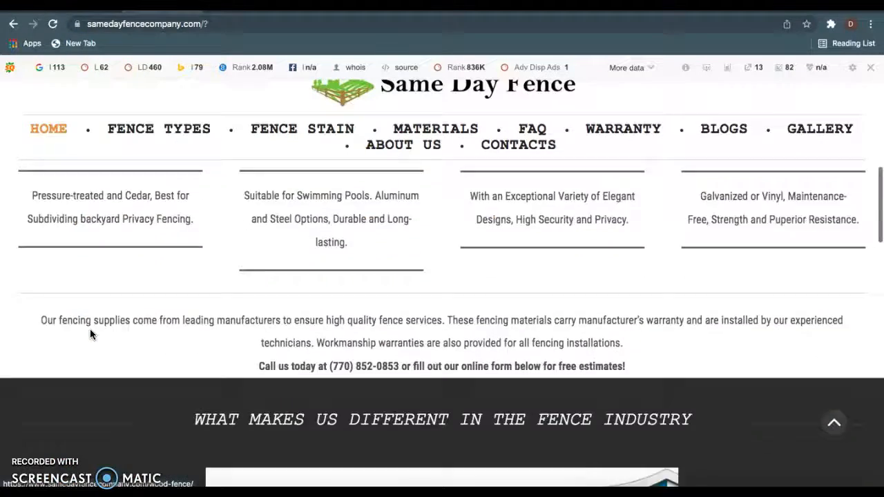
scroll(down, 3)
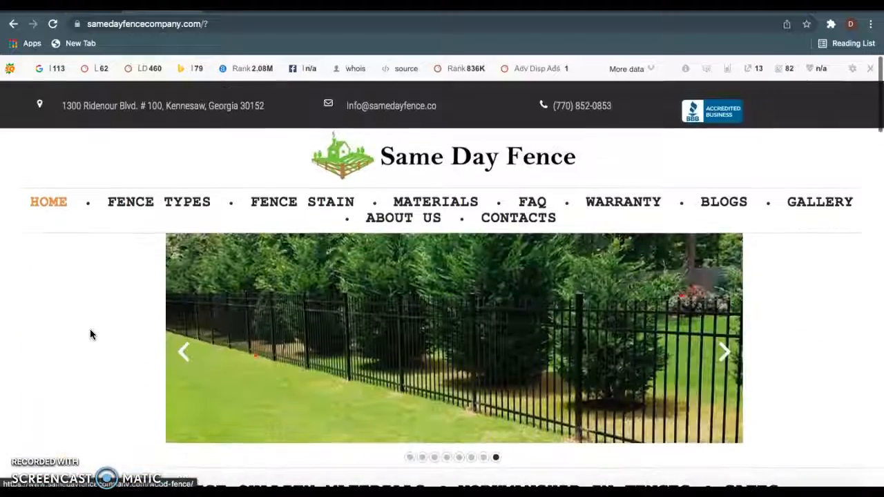
scroll(down, 3)
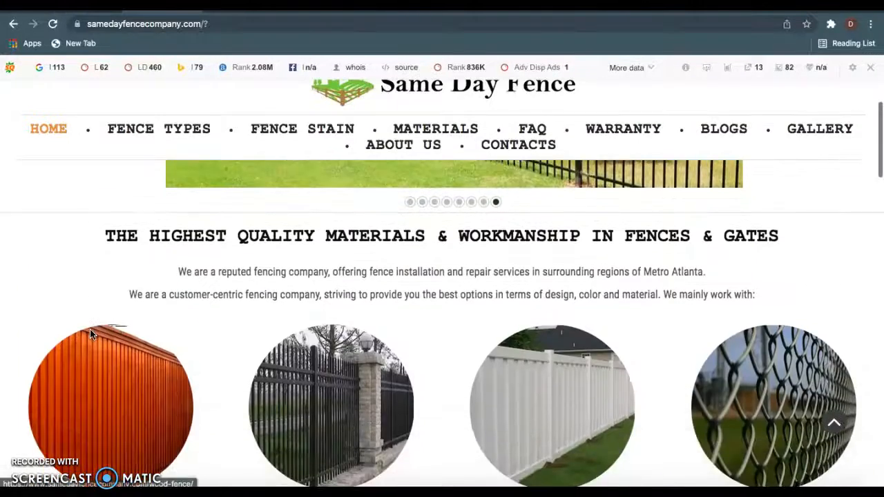
scroll(down, 3)
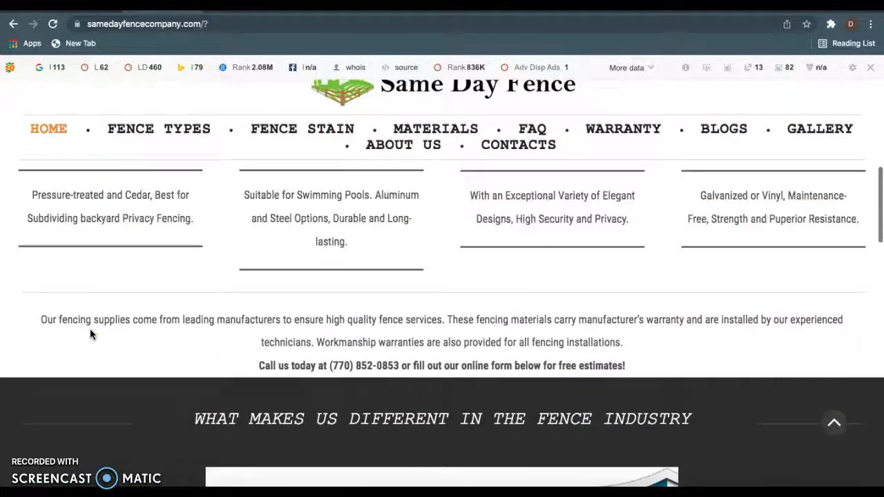
scroll(down, 3)
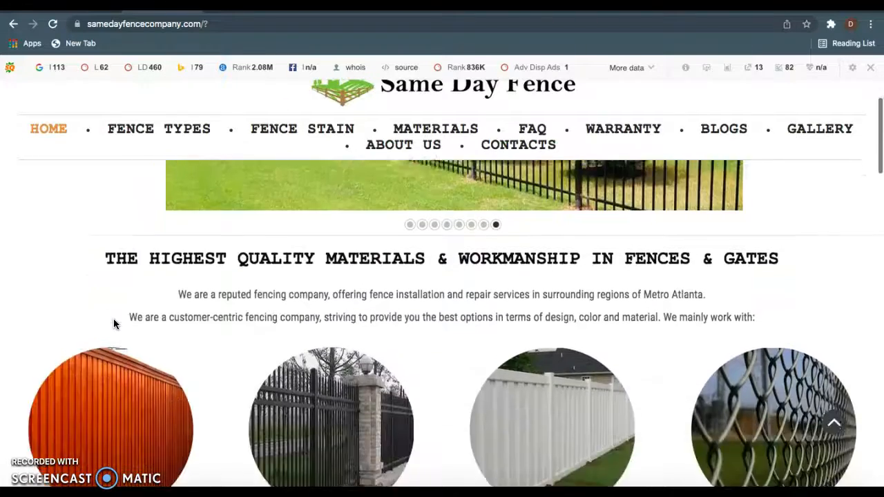
scroll(down, 3)
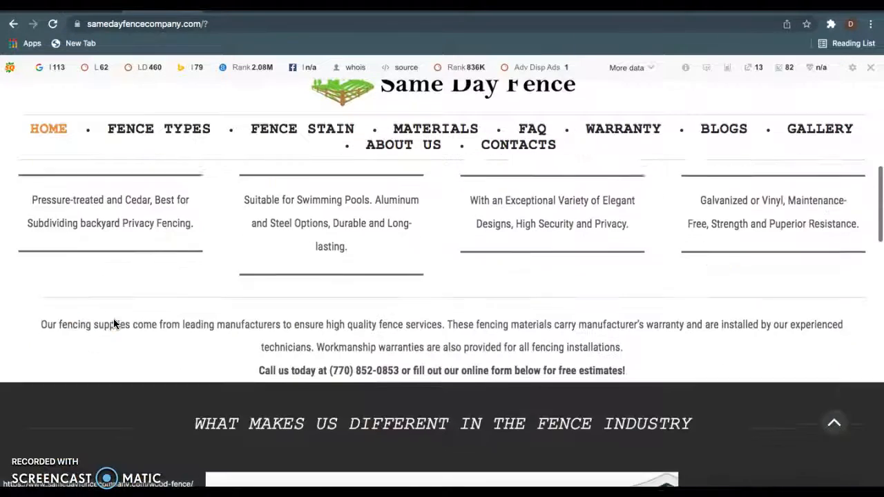
scroll(down, 3)
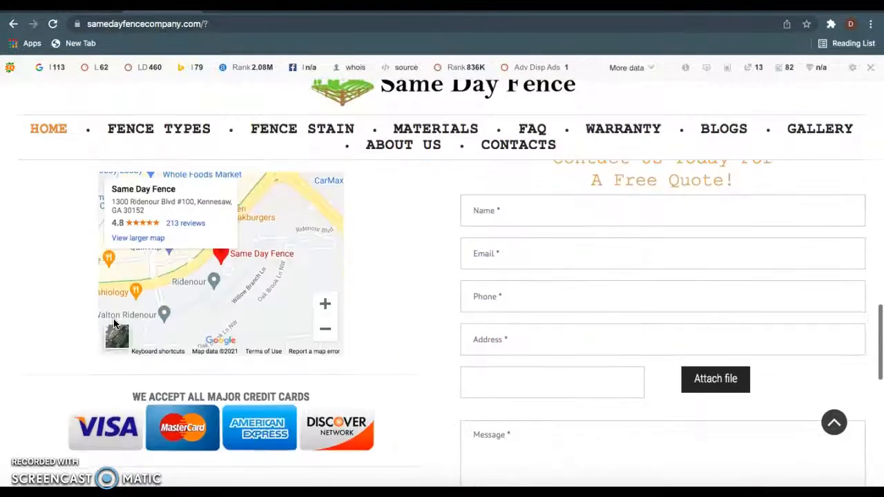
scroll(up, 3)
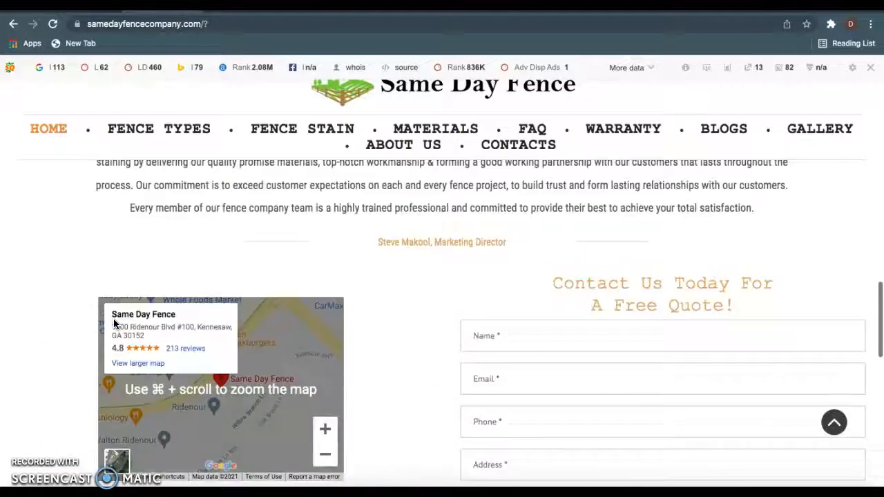
scroll(up, 3)
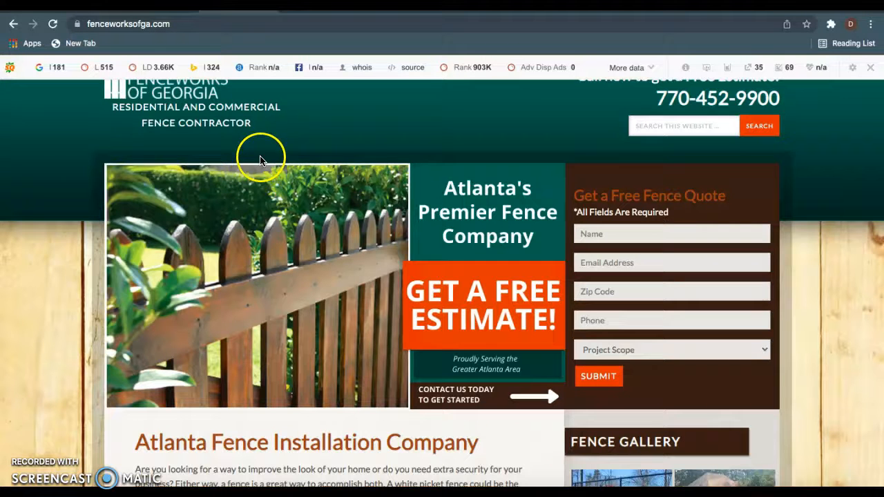
Step: Scroll the samedayfencecompany.com homepage down to the location map and Free Quote form
scroll(down, 3)
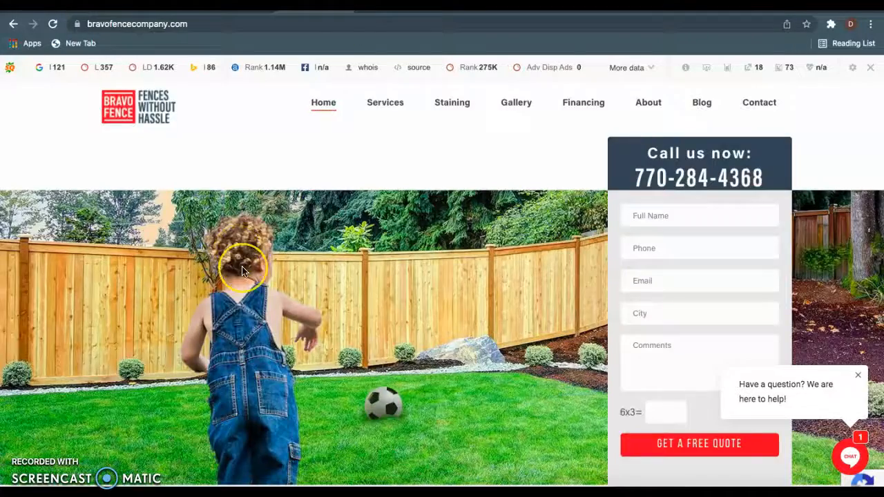
scroll(down, 3)
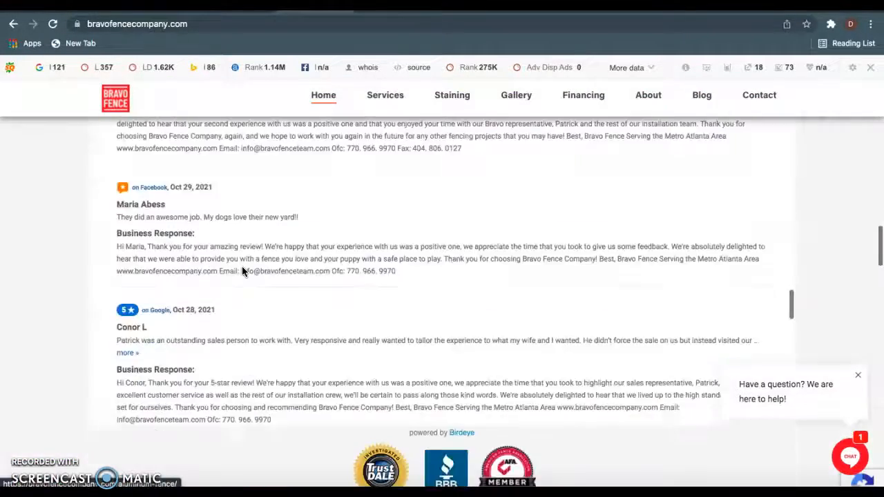
scroll(down, 3)
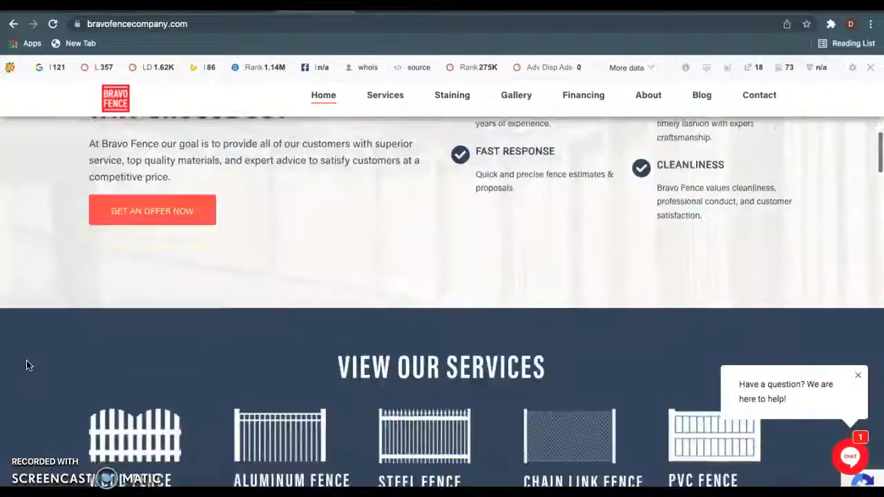
scroll(up, 3)
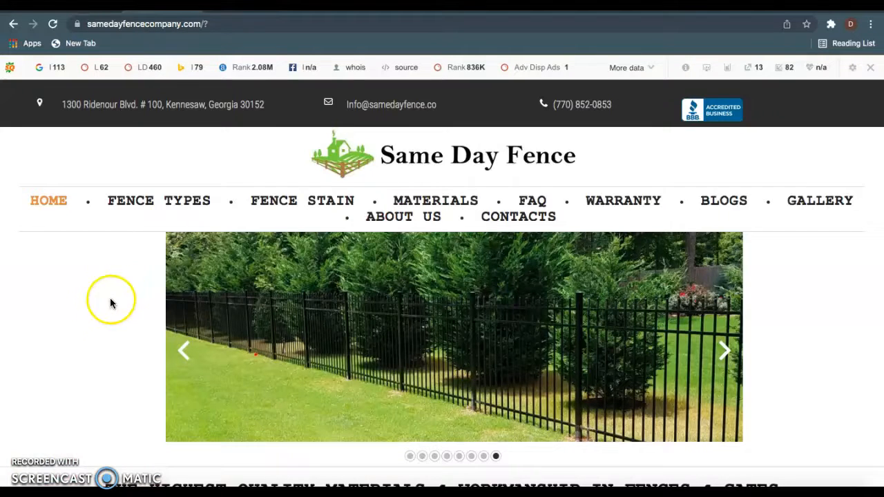
scroll(down, 3)
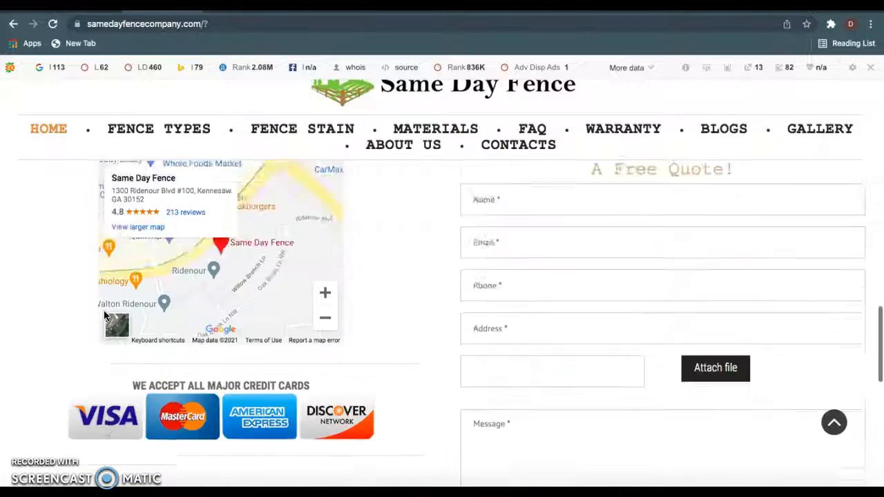
scroll(up, 3)
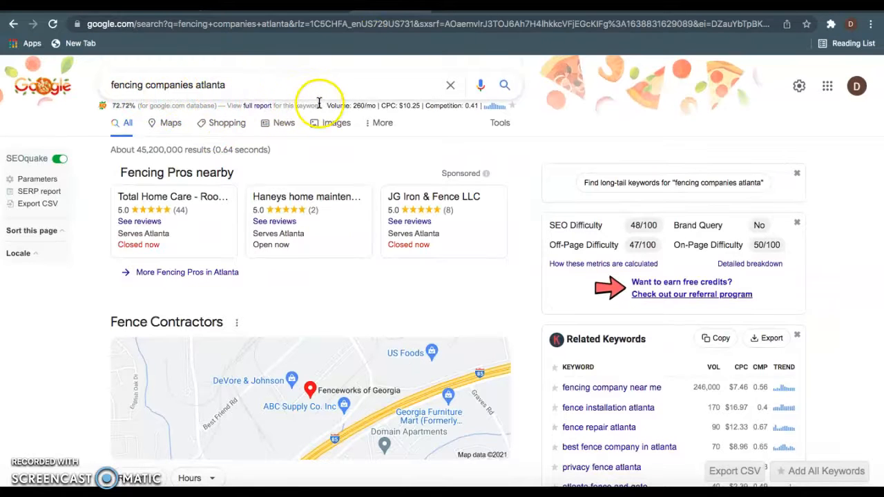
mouse_move(292, 90)
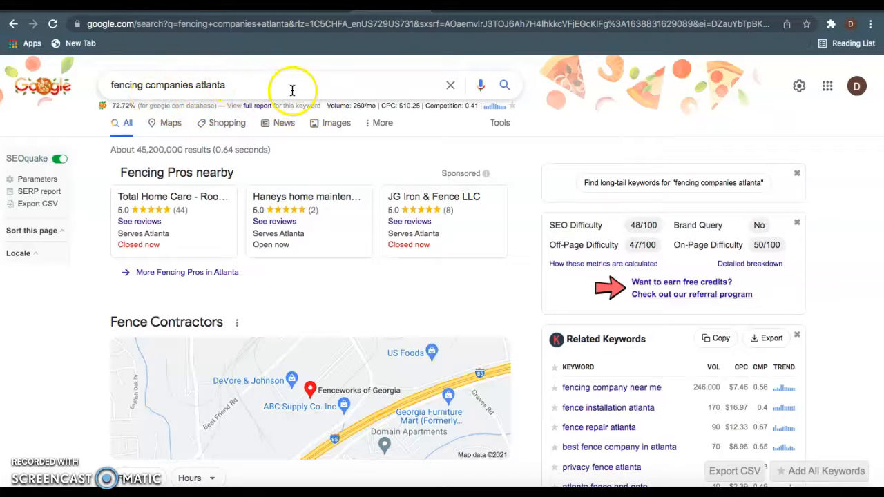
mouse_move(357, 115)
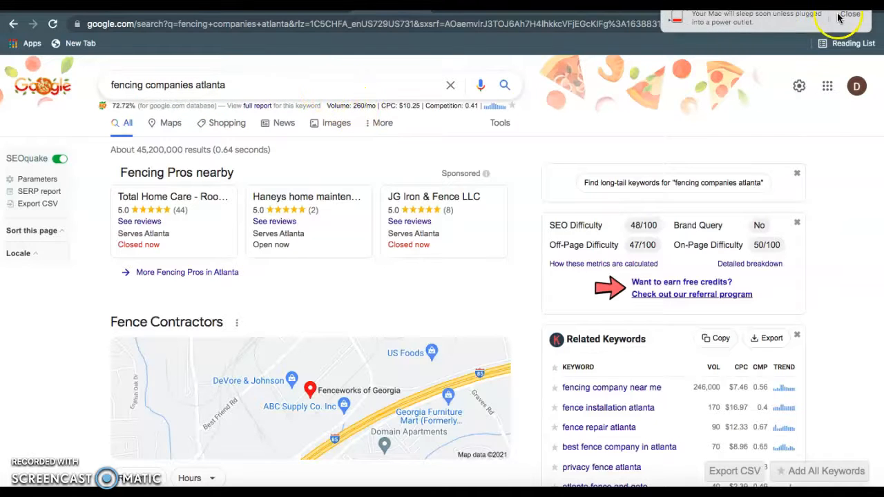
Step: Dismiss the low-battery sleep warning over the search results
click(849, 14)
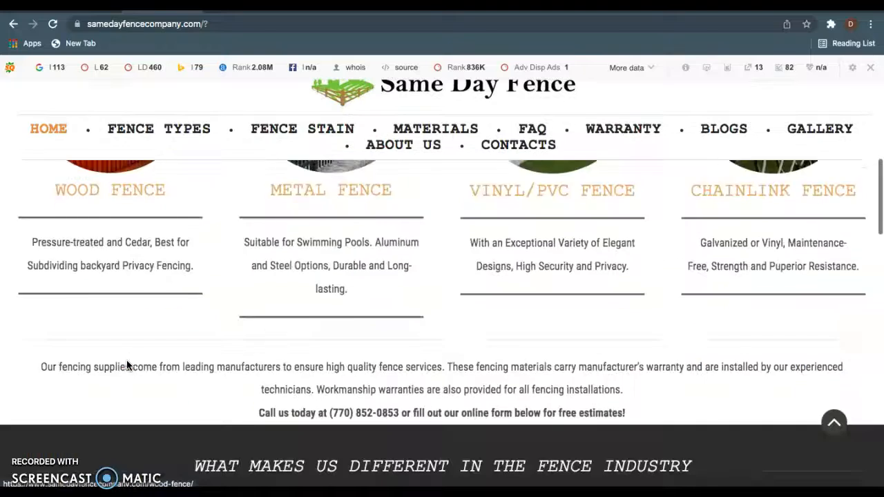
Step: Scroll the Same Day Fence homepage back up to its header and fence photo banner
scroll(down, 3)
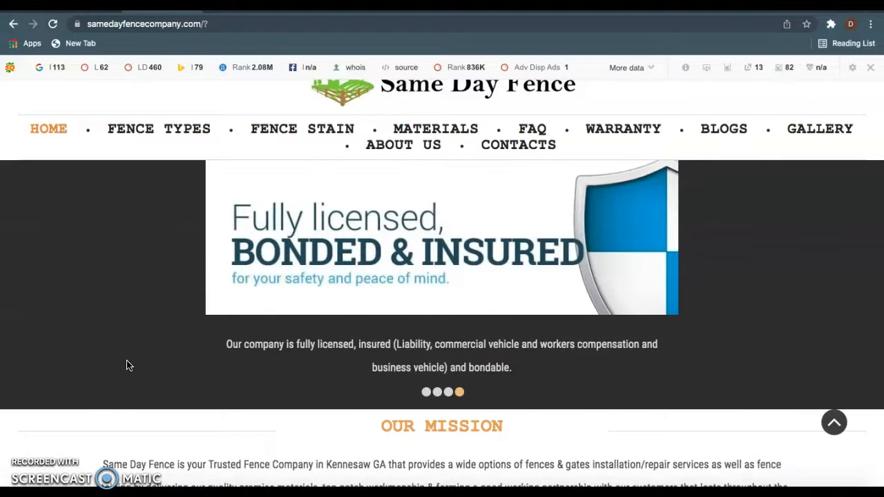
scroll(up, 3)
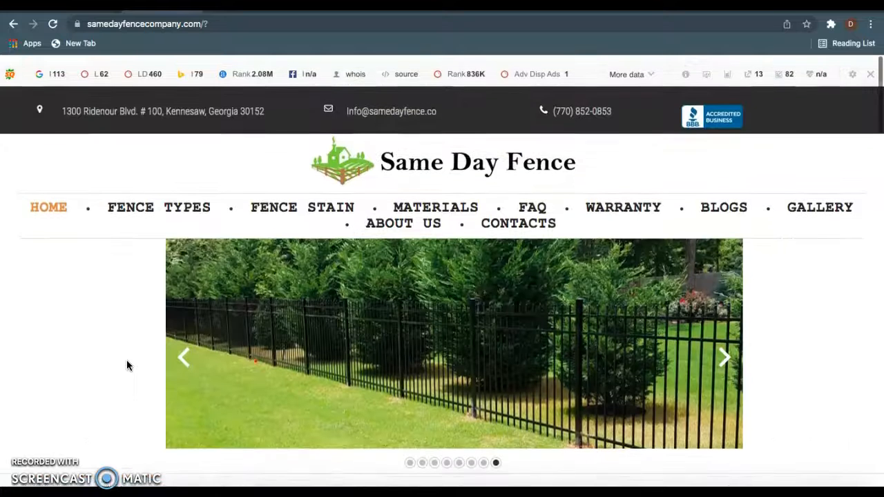
scroll(down, 3)
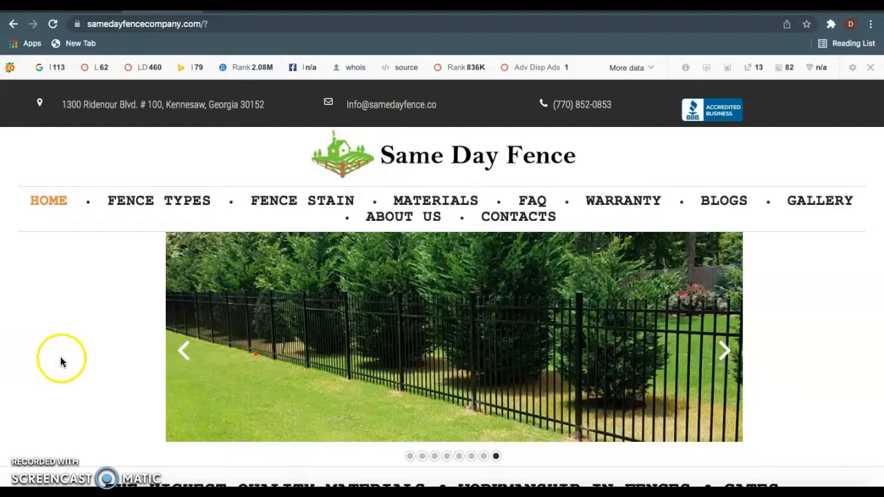
mouse_move(76, 336)
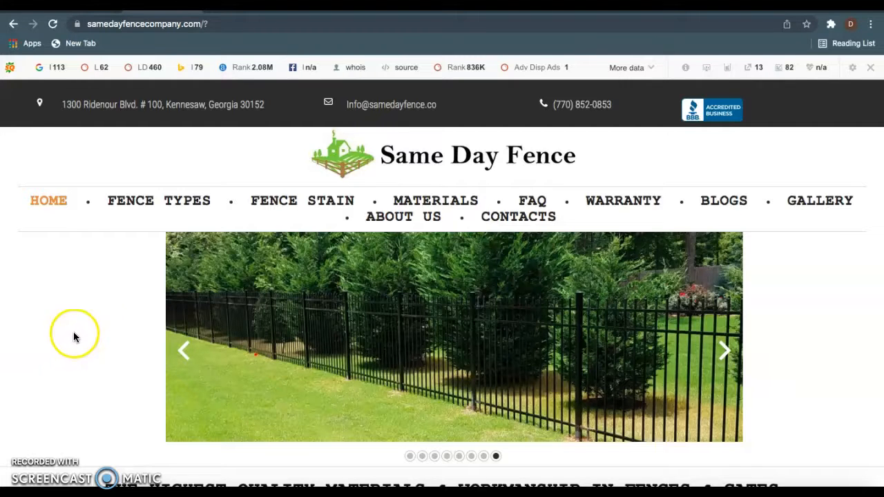
mouse_move(121, 330)
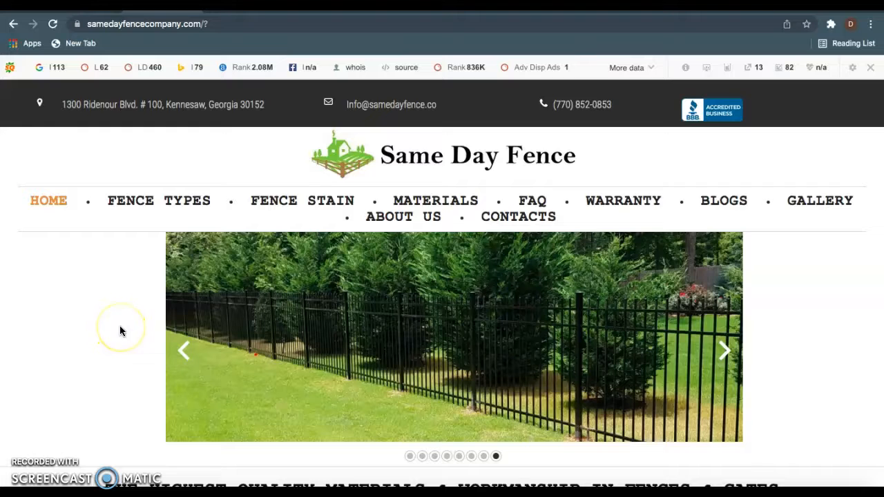
mouse_move(93, 384)
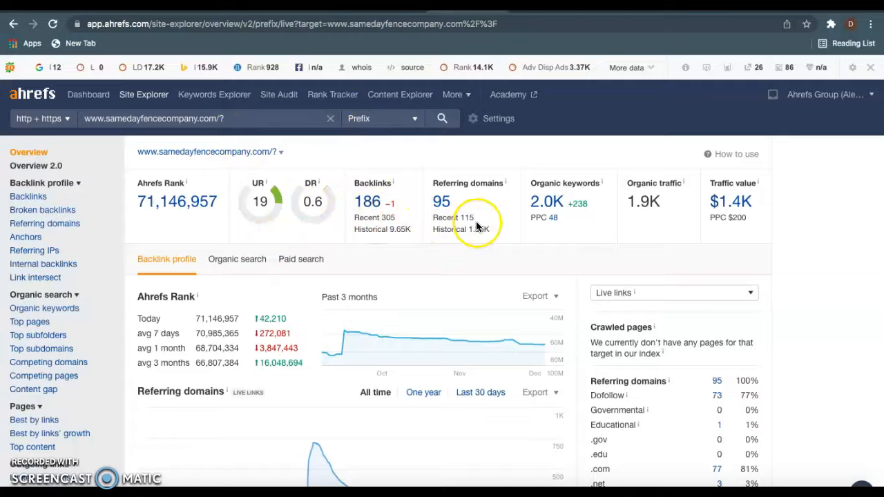
mouse_move(432, 238)
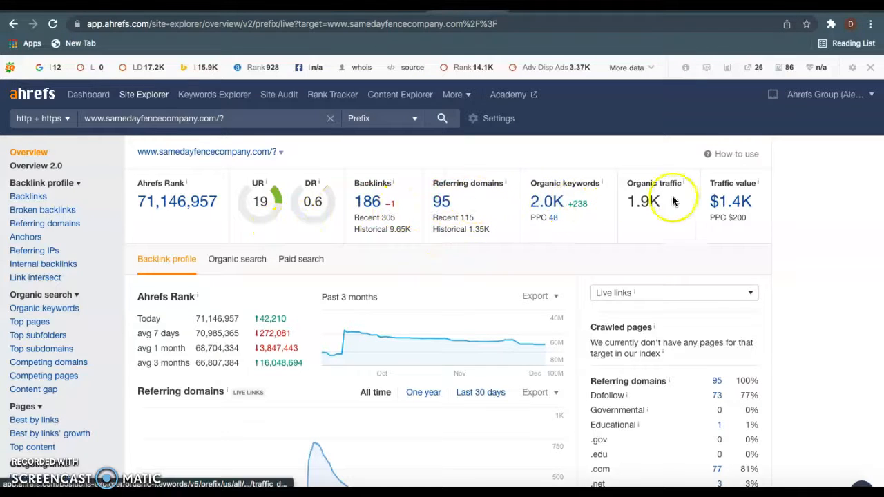
mouse_move(597, 202)
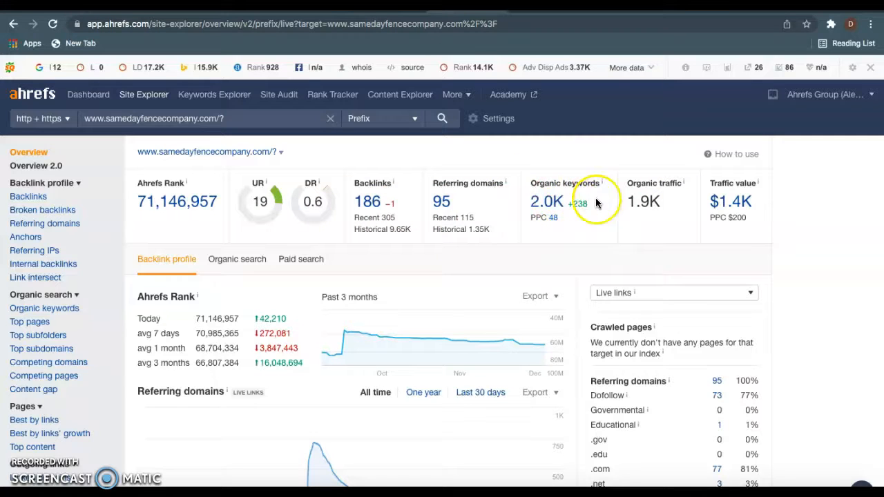
mouse_move(677, 214)
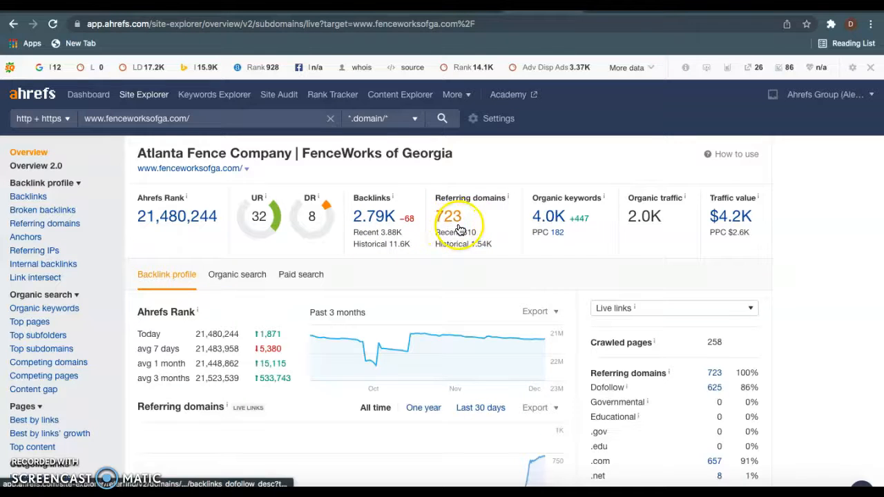
mouse_move(406, 238)
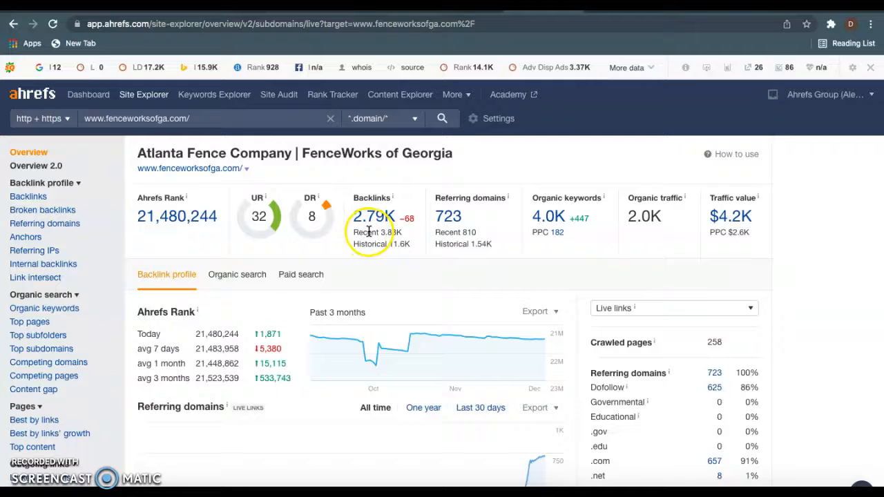
mouse_move(464, 228)
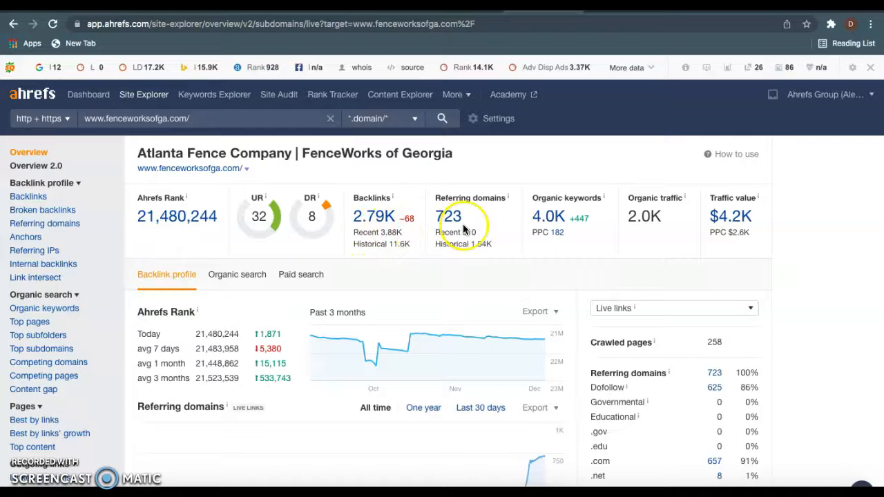
mouse_move(545, 198)
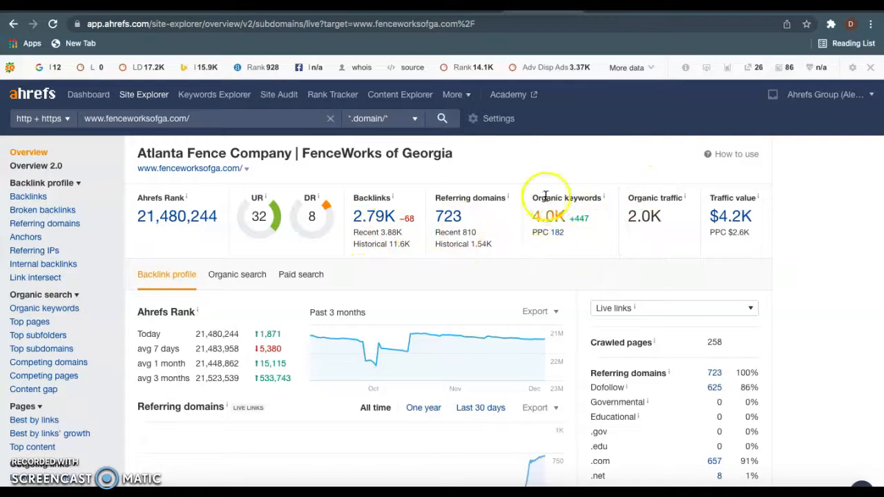
Step: Look up bravofencecompany.com/ in Site Explorer and open its referring domains list
text(bravofencecompany.com/)
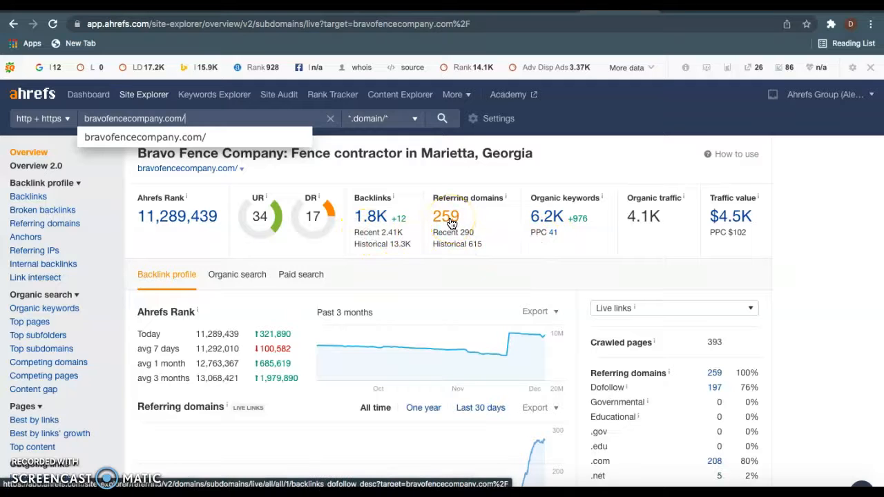
click(446, 216)
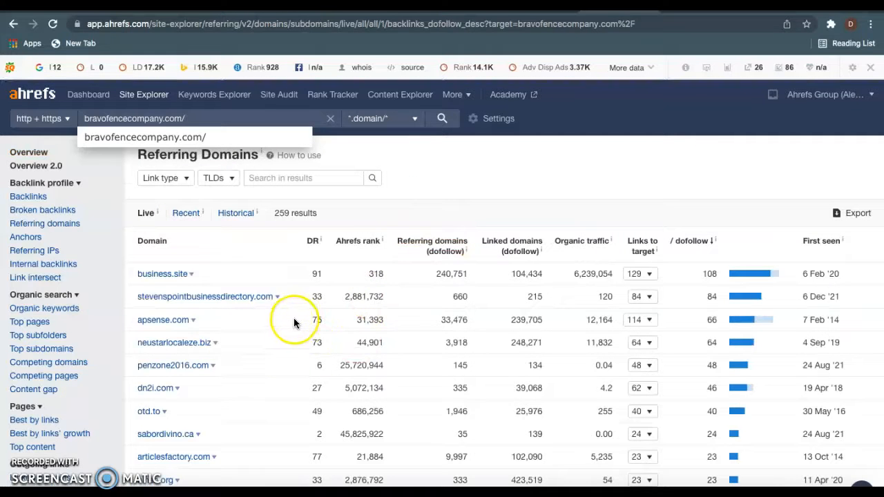
mouse_move(244, 335)
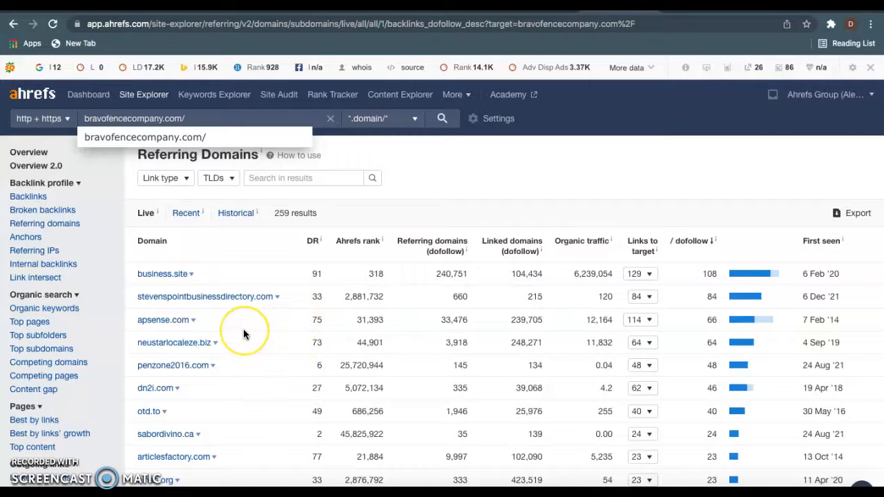
Step: Scroll down Bravo Fence Company's list of 259 referring domains
scroll(down, 3)
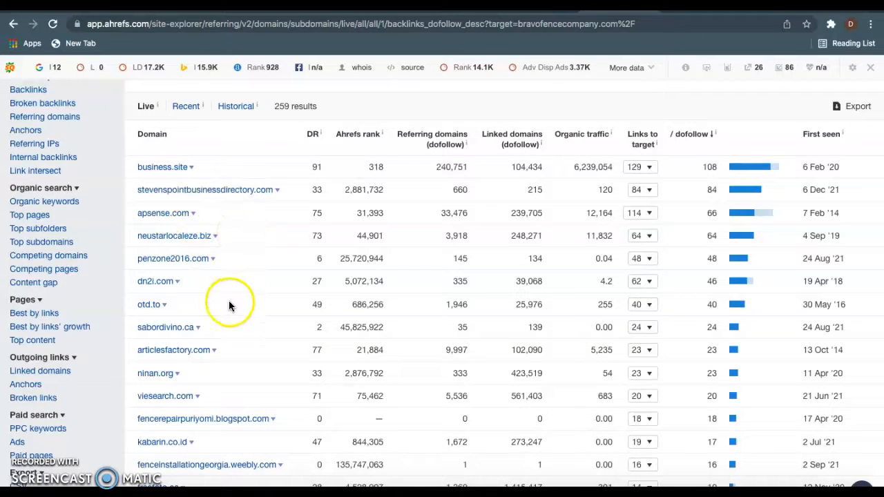
mouse_move(247, 382)
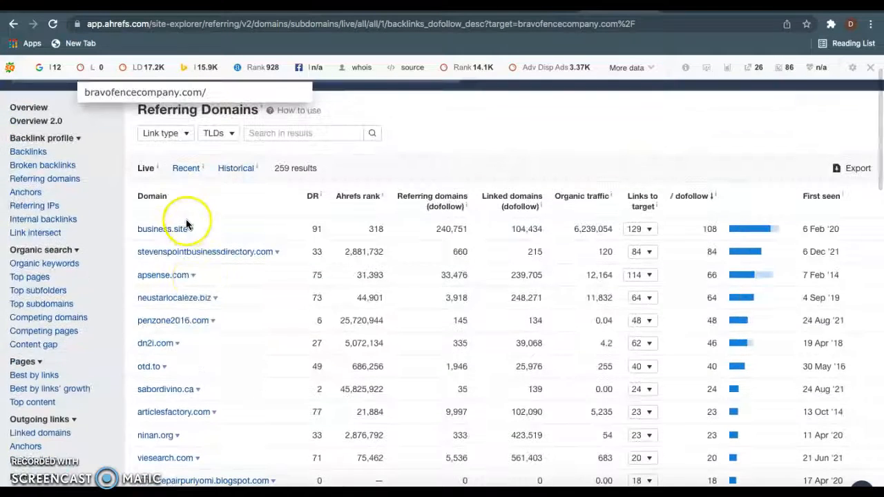
mouse_move(249, 308)
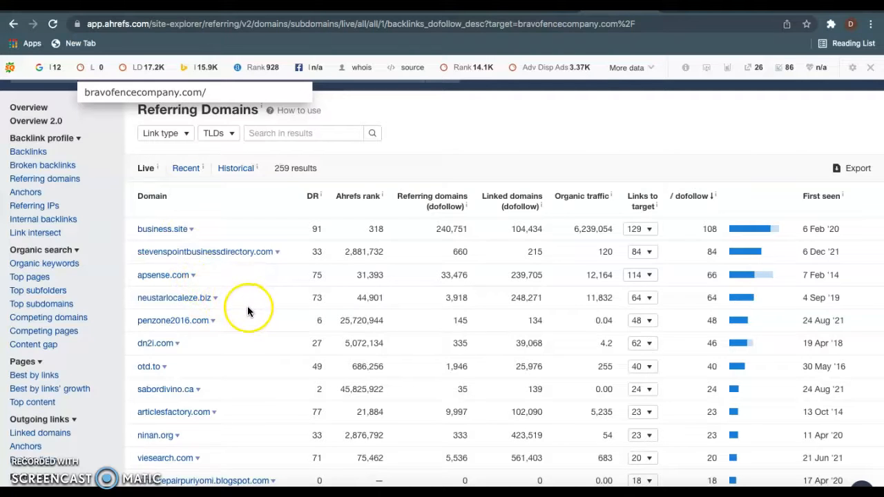
mouse_move(221, 237)
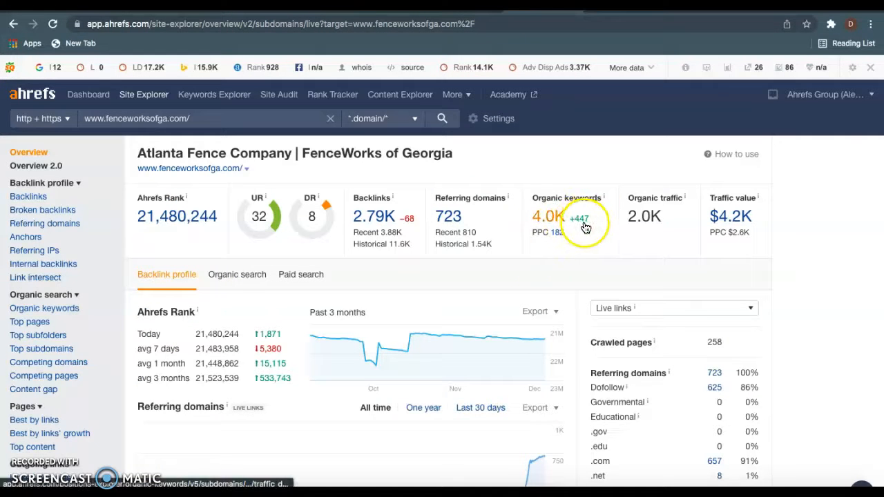
mouse_move(518, 228)
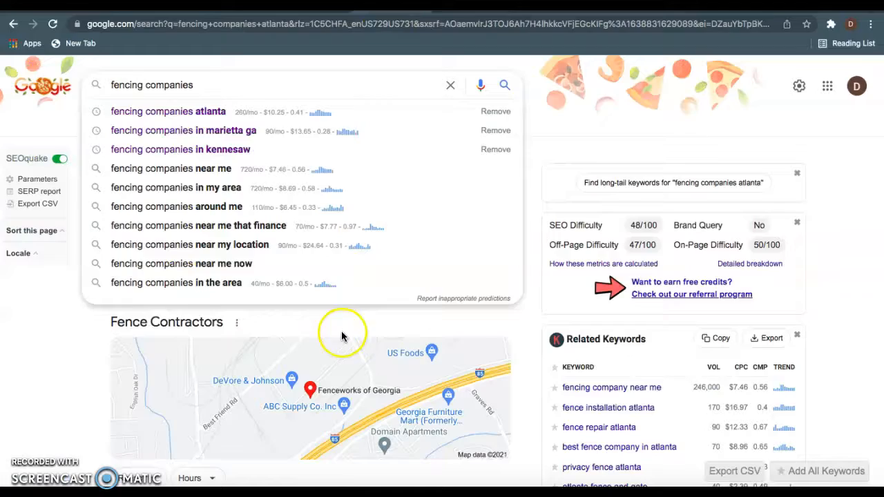
Step: Scroll the Atlanta fencing results through organic listings, map pack and Keywords Everywhere panels
scroll(down, 3)
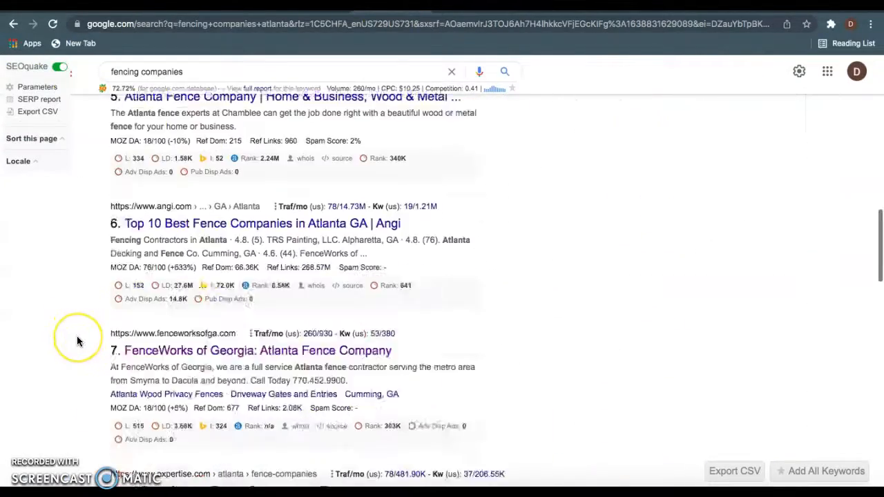
scroll(down, 3)
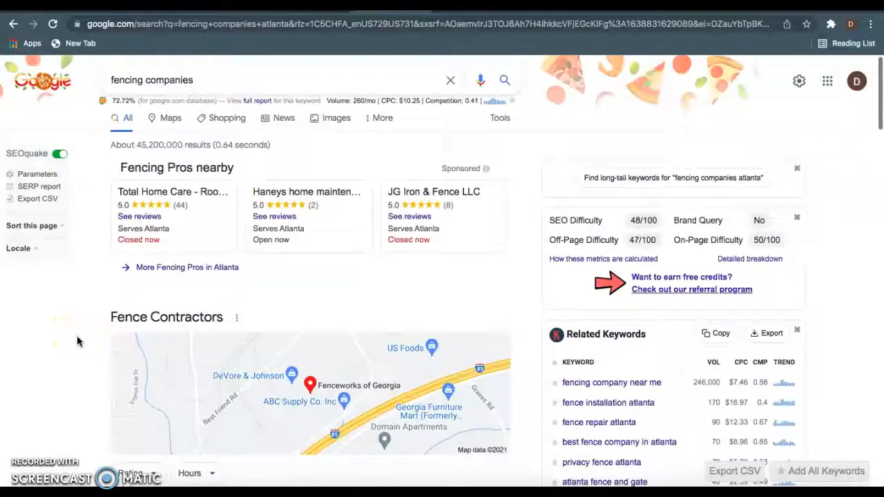
scroll(down, 3)
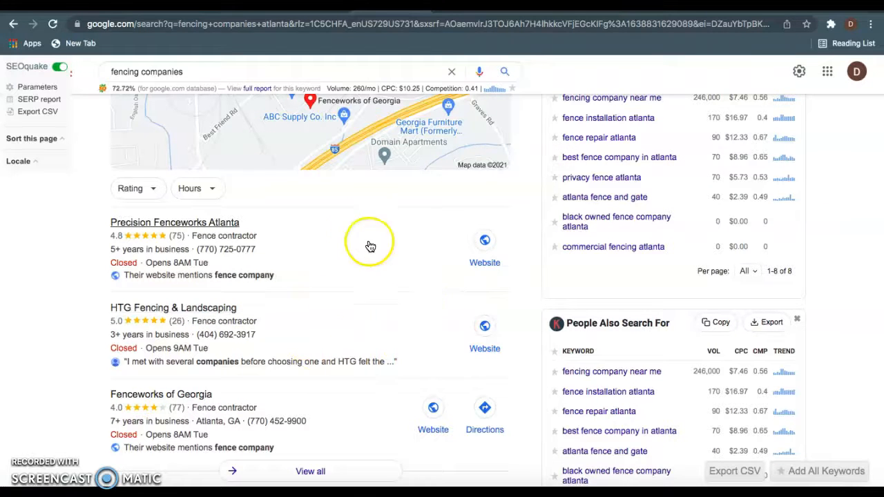
mouse_move(372, 319)
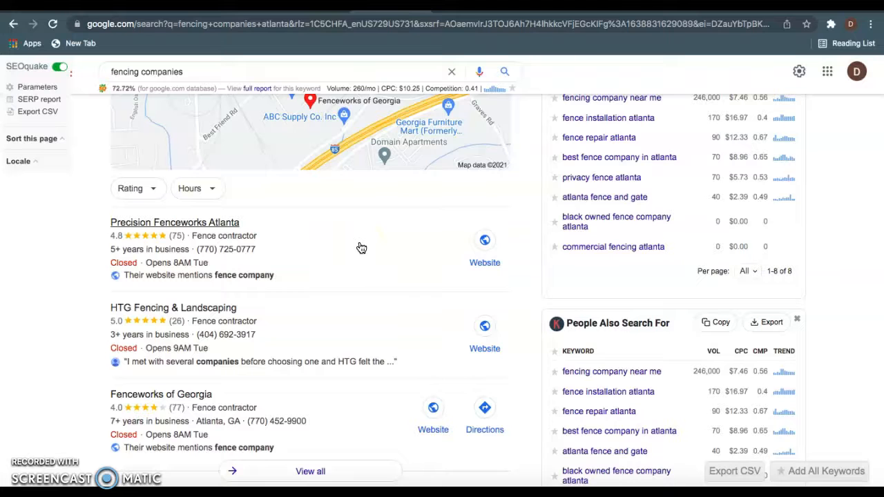
scroll(down, 3)
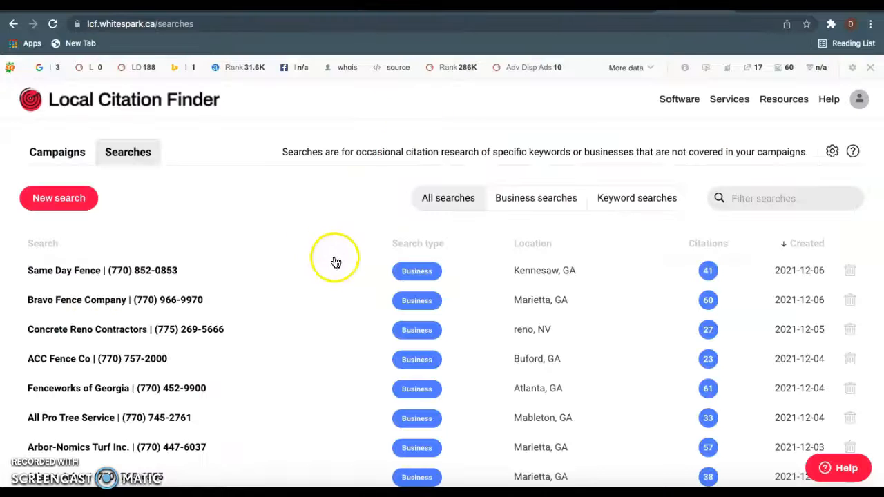
mouse_move(715, 270)
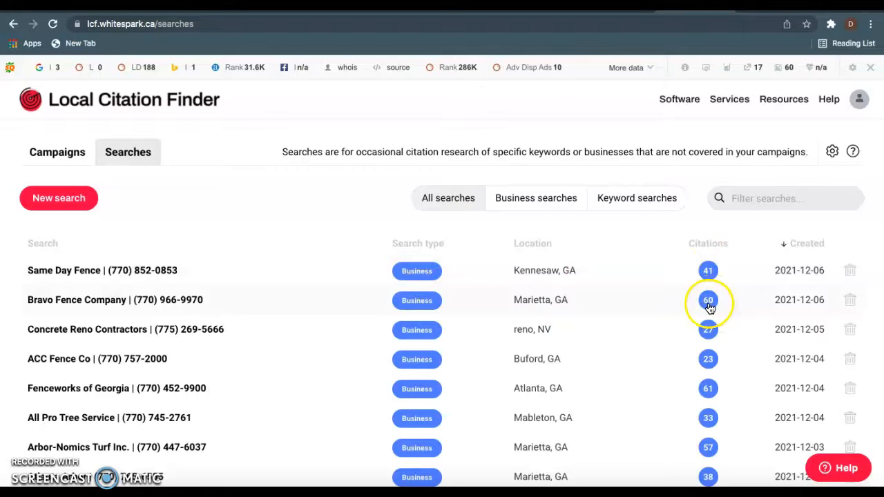
Step: Open Bravo Fence Company's 60-citation report and scroll its citation sources
click(708, 300)
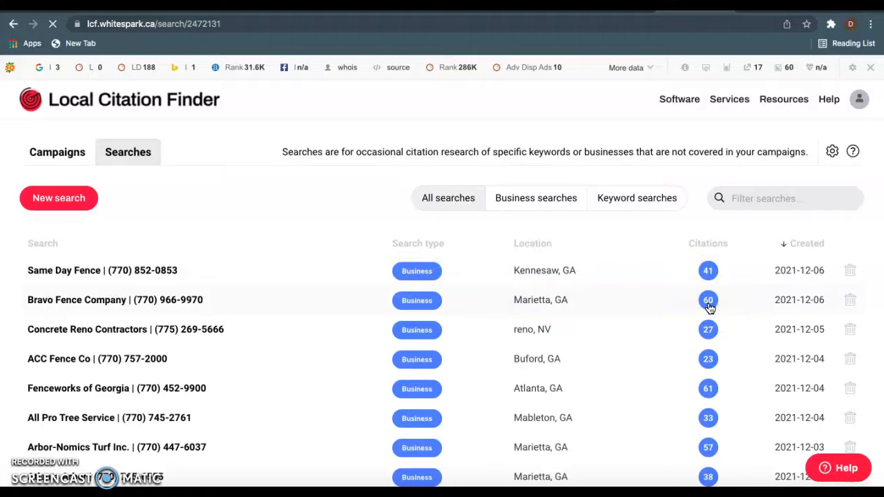
mouse_move(363, 269)
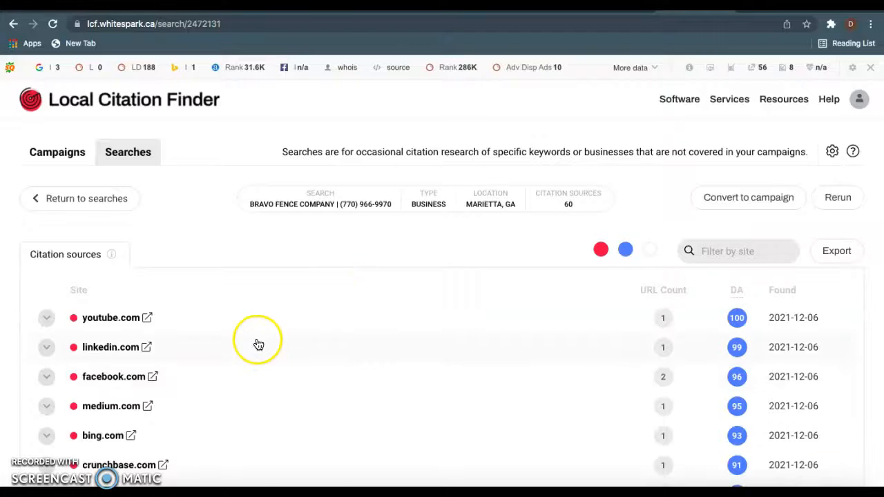
scroll(down, 3)
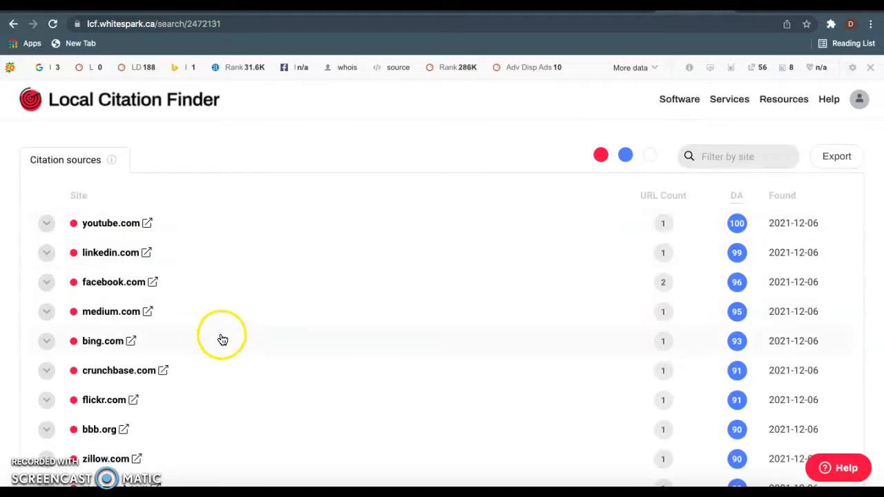
scroll(down, 3)
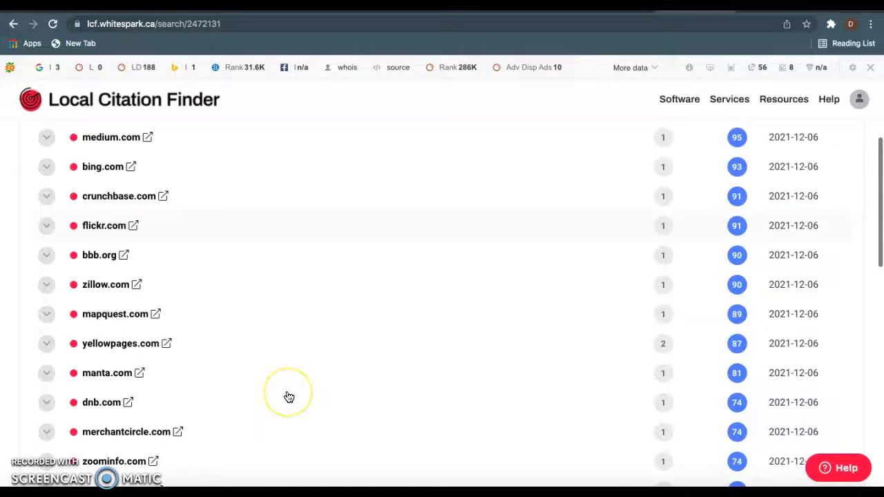
scroll(down, 3)
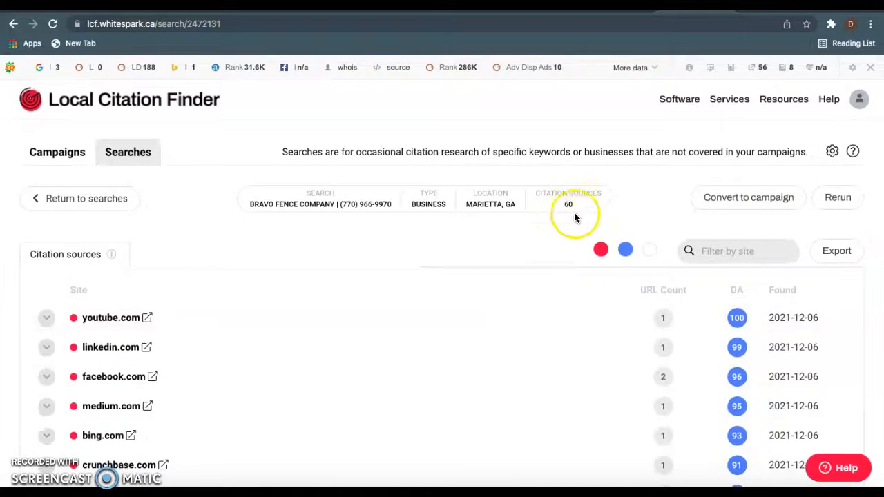
mouse_move(559, 223)
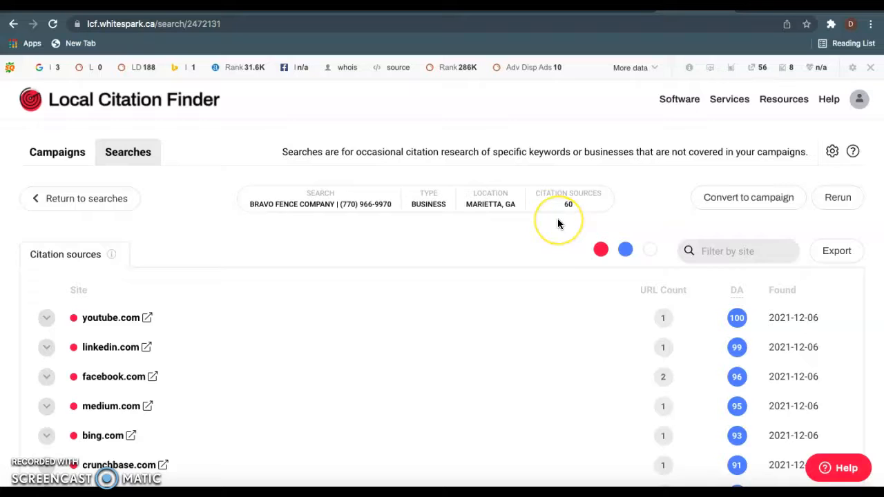
mouse_move(567, 225)
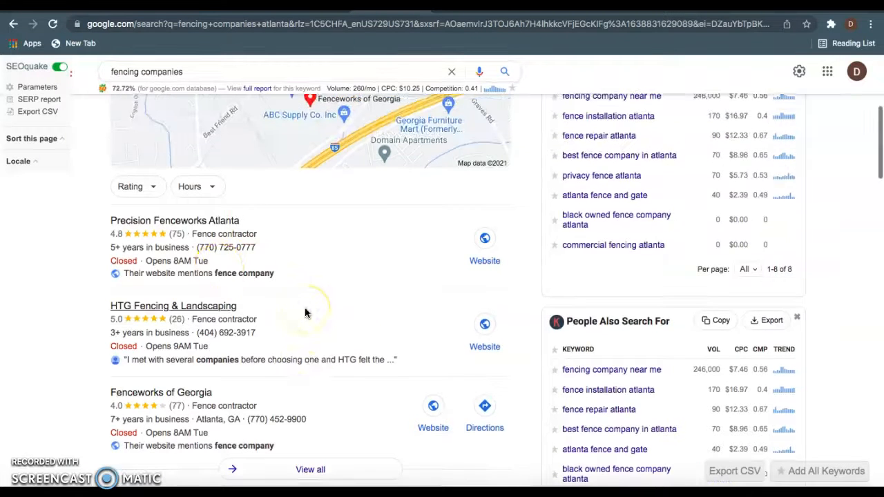
Step: Scroll past the map pack and People also ask, then bring up the Same Day Fence site
scroll(down, 3)
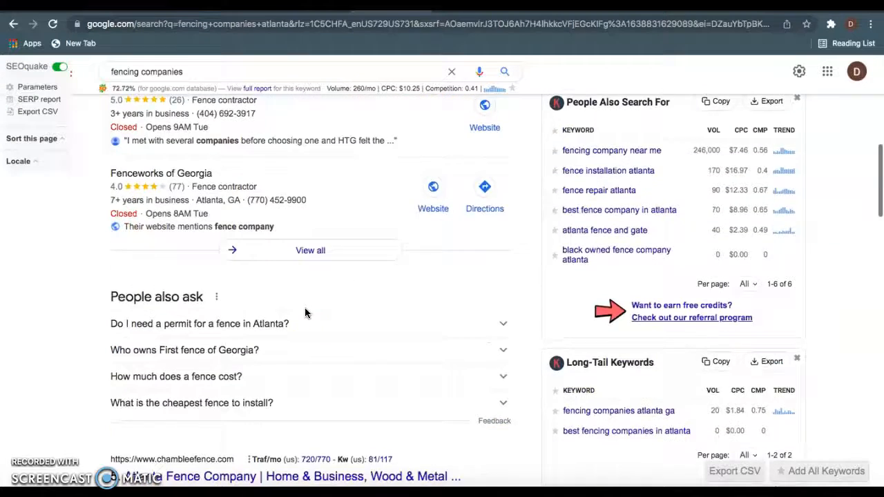
scroll(down, 3)
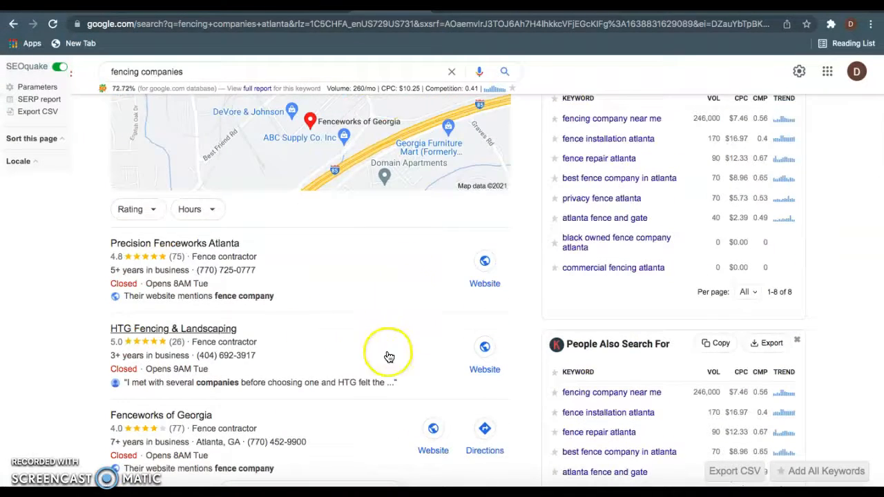
mouse_move(364, 321)
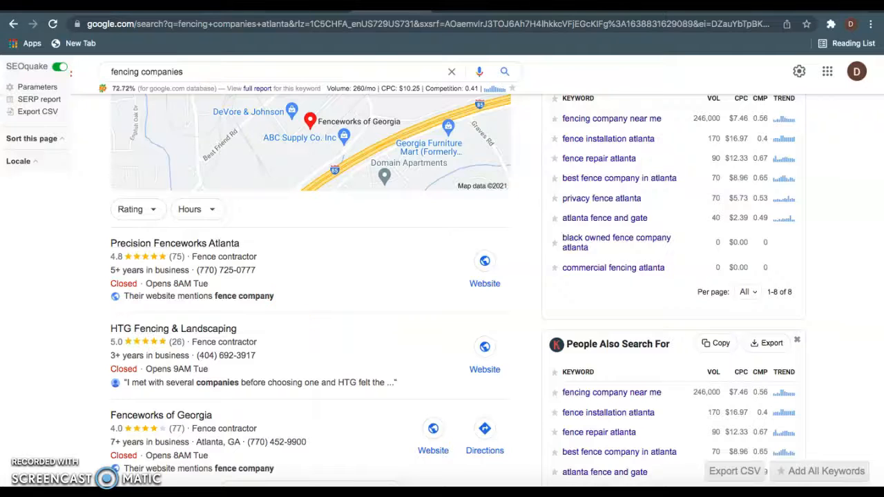
click(161, 415)
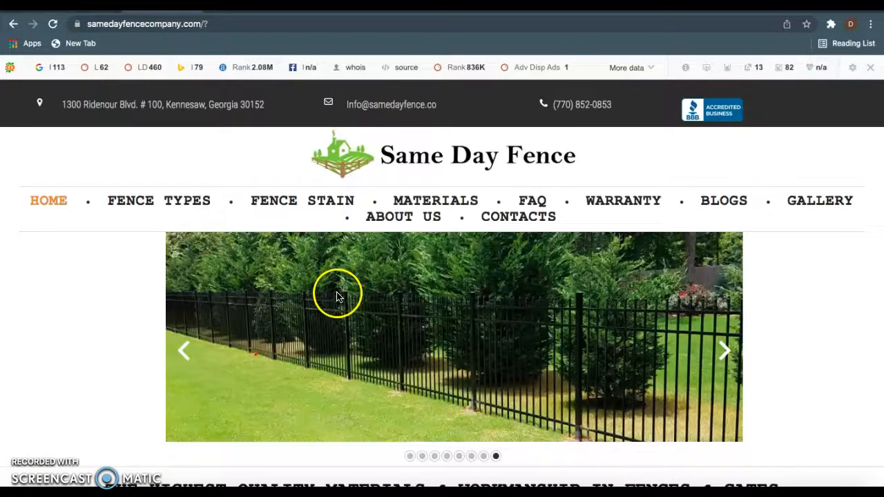
Step: Scroll down the samedayfencecompany.com homepage
scroll(down, 3)
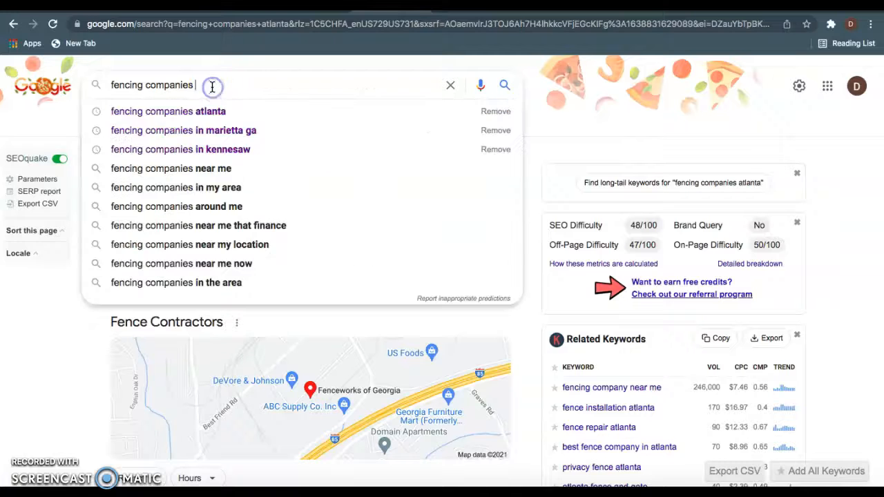
Step: Trim the query to 'fencing', pick 'fencing companies atlanta', and scroll to local contractor listings
key(Backspace)
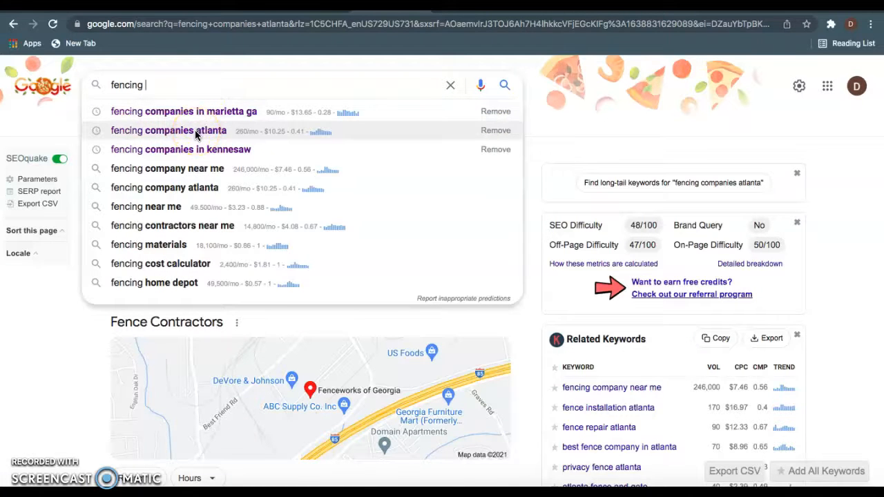
click(168, 130)
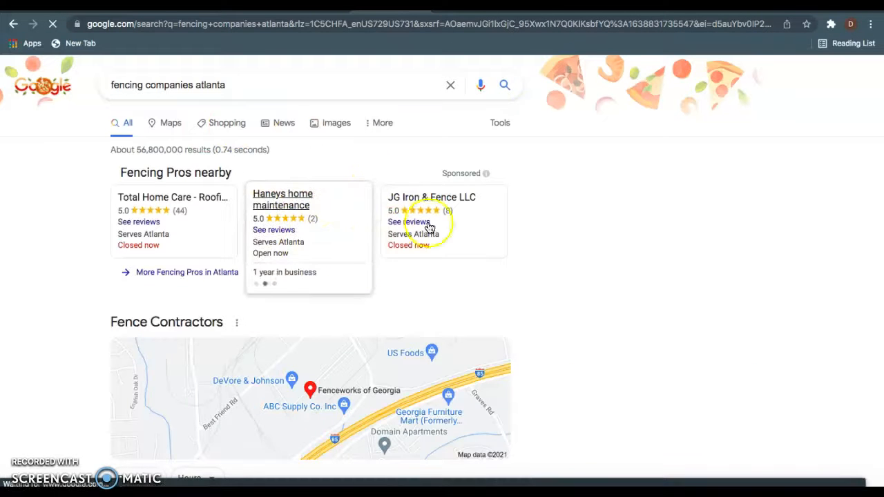
scroll(down, 3)
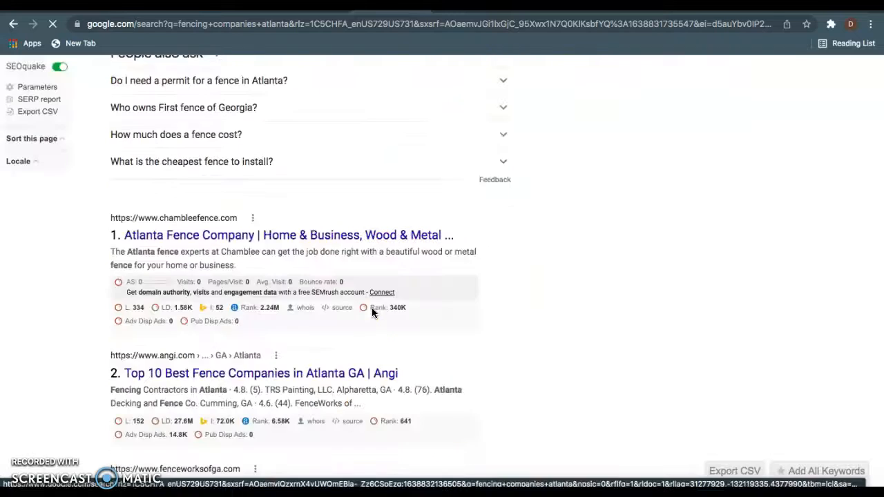
scroll(down, 3)
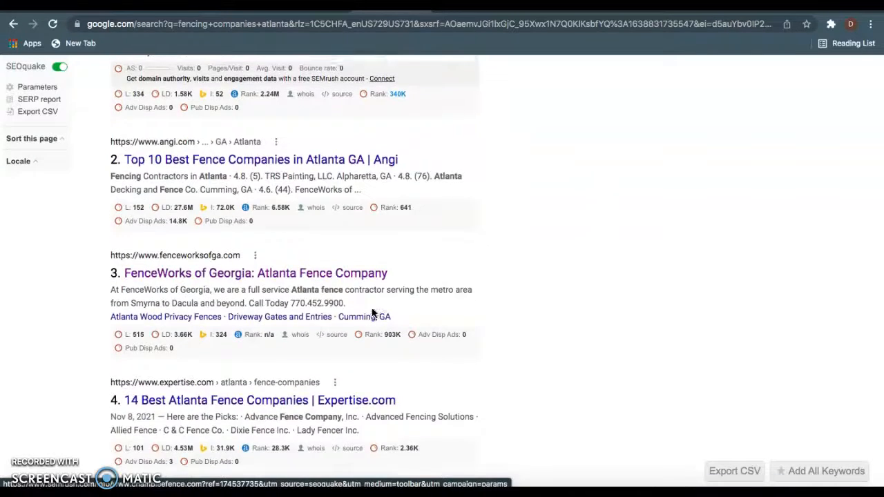
scroll(down, 3)
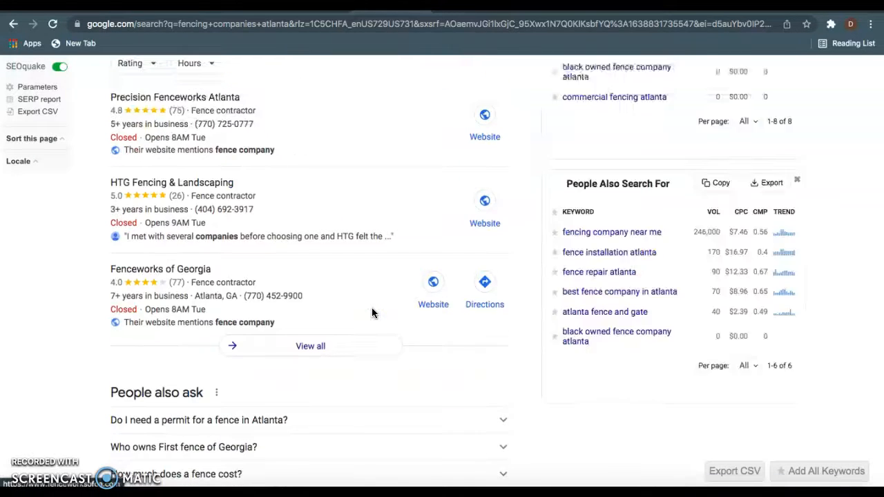